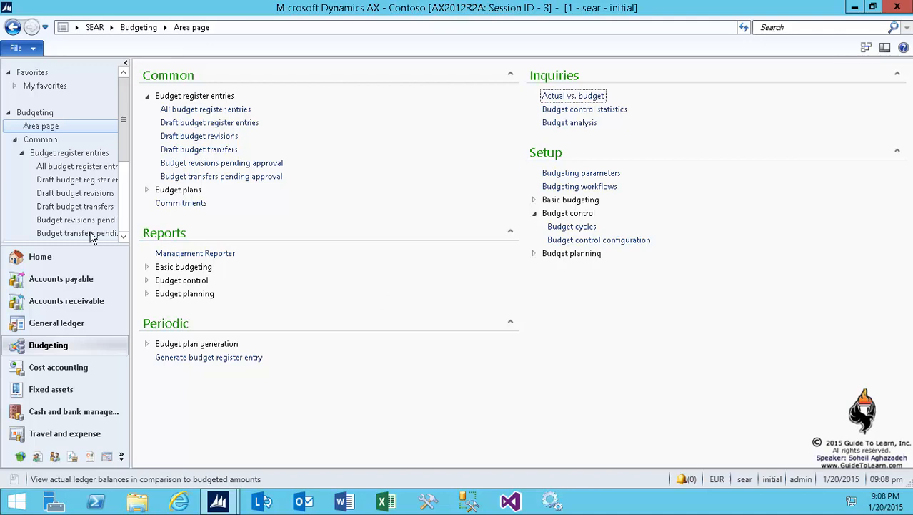
{"action": "mouse_move", "coordinate": [104, 147]}
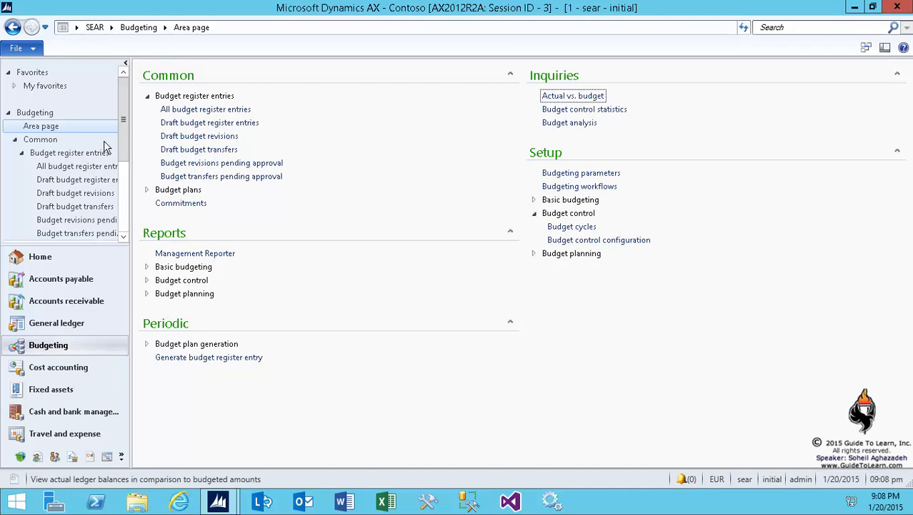
Step: Switch from Budgeting to the Organization administration area page
{"action": "left_click", "coordinate": [95, 27]}
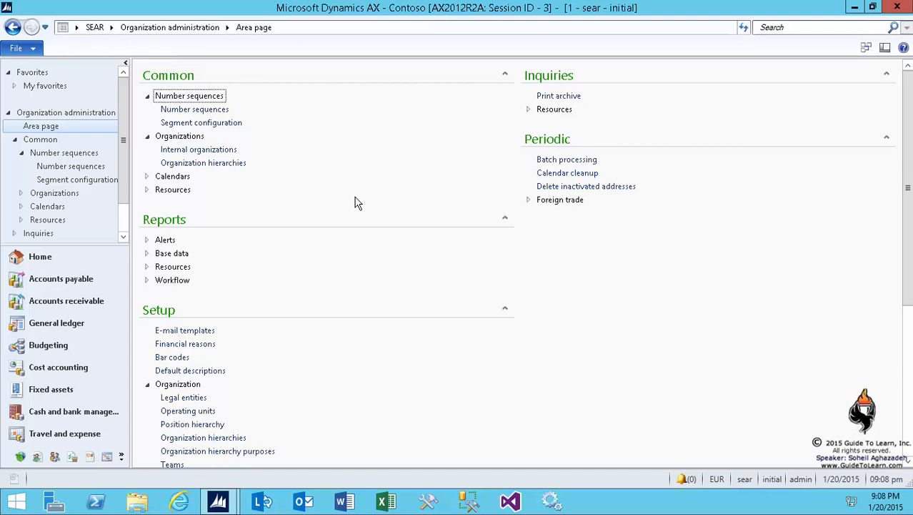
{"action": "mouse_move", "coordinate": [339, 198]}
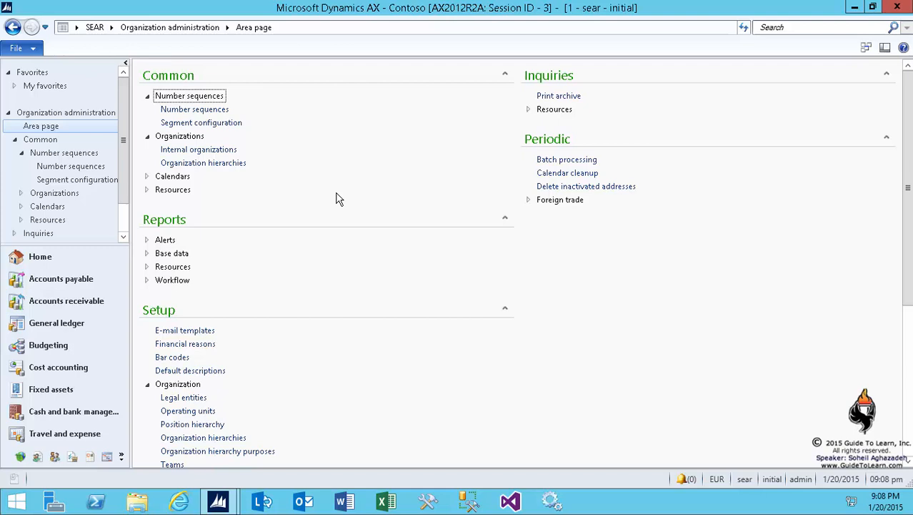
{"action": "mouse_move", "coordinate": [237, 175]}
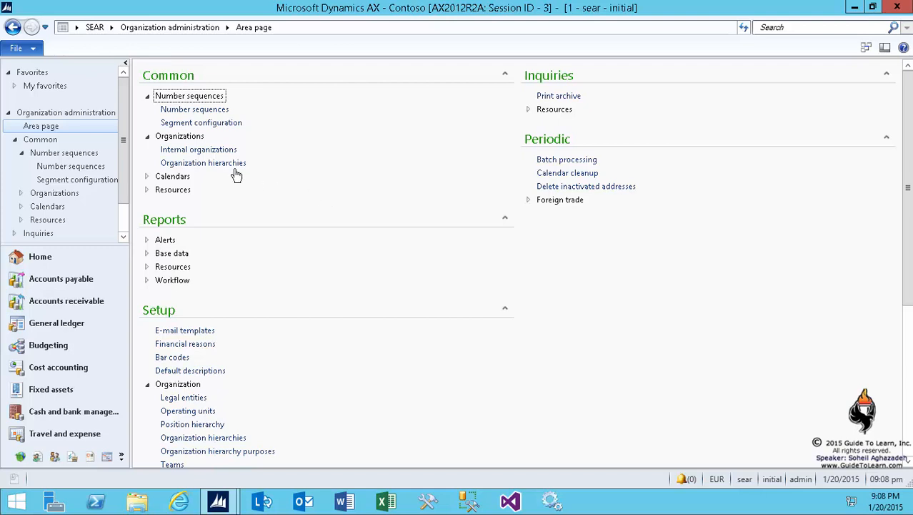
Step: Open Organization hierarchies and view Budgeting - Departments, headed by Finance, in the designer
{"action": "left_click", "coordinate": [203, 162]}
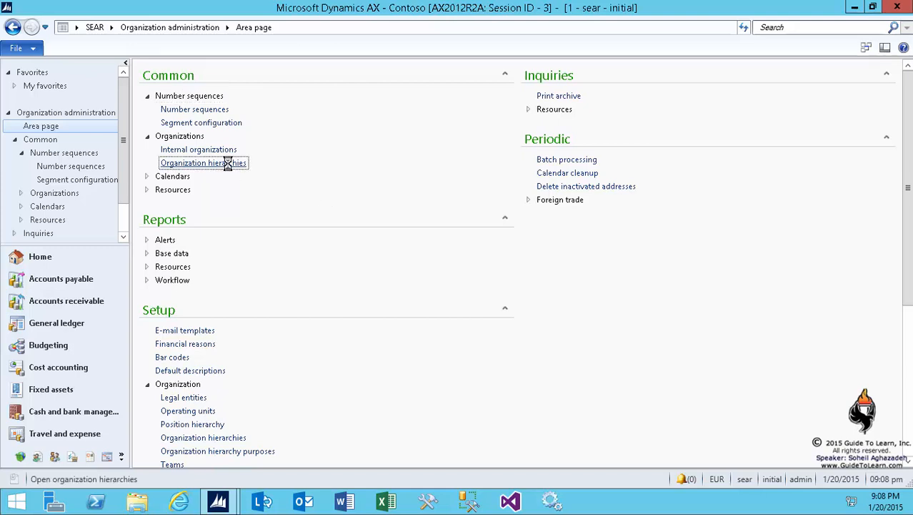
{"action": "double_click", "coordinate": [203, 162]}
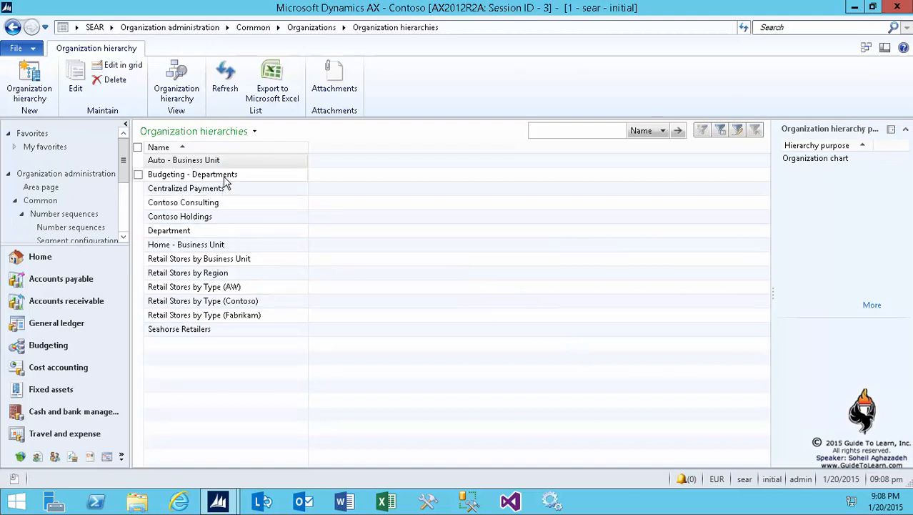
{"action": "left_click", "coordinate": [193, 173]}
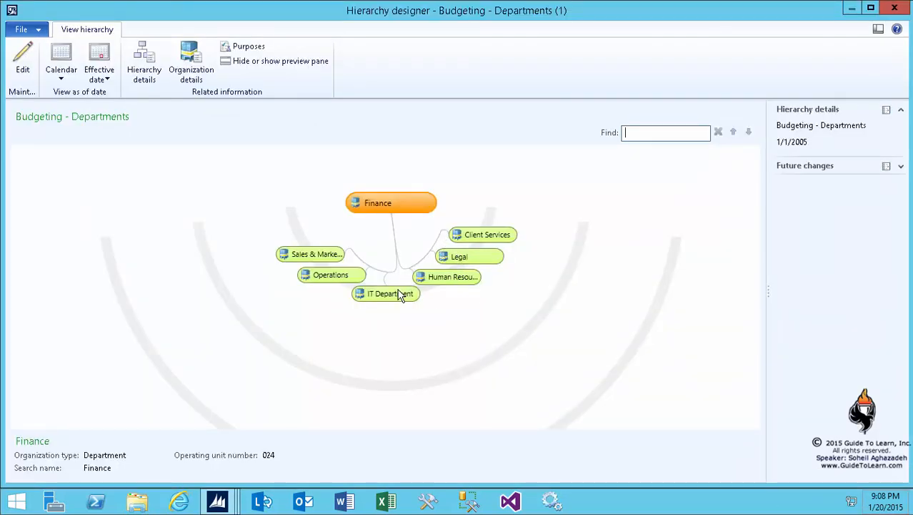
{"action": "mouse_move", "coordinate": [422, 131]}
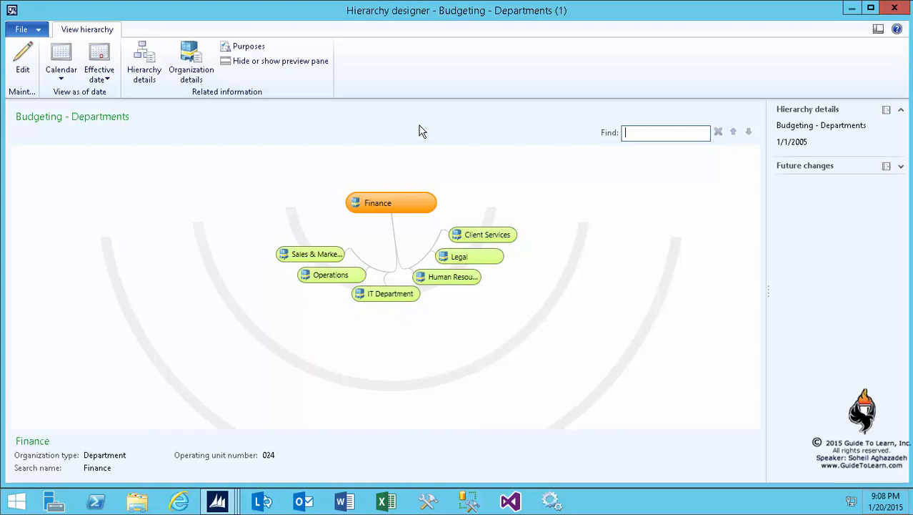
{"action": "mouse_move", "coordinate": [278, 57]}
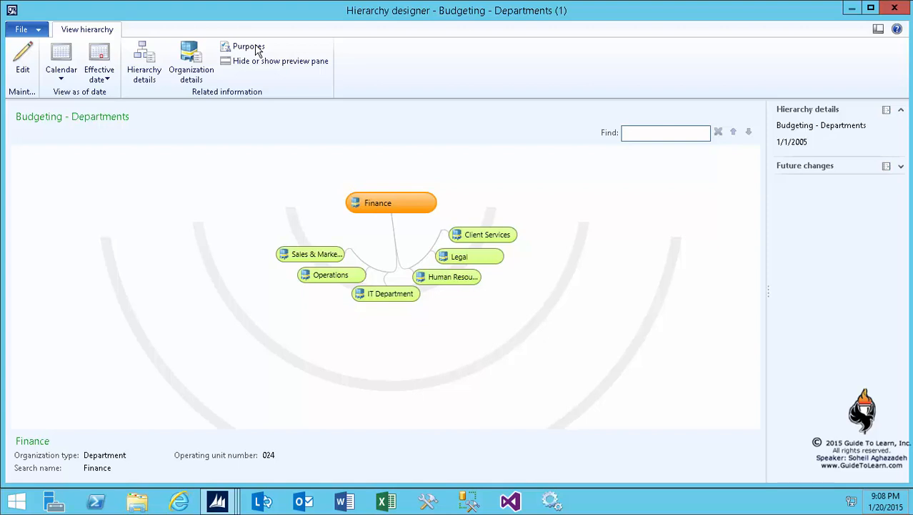
{"action": "left_click", "coordinate": [249, 47]}
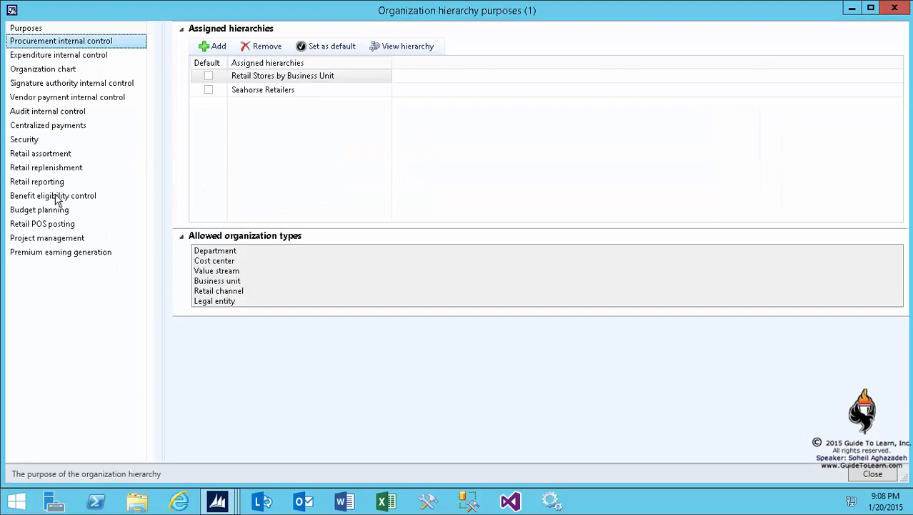
{"action": "left_click", "coordinate": [39, 210]}
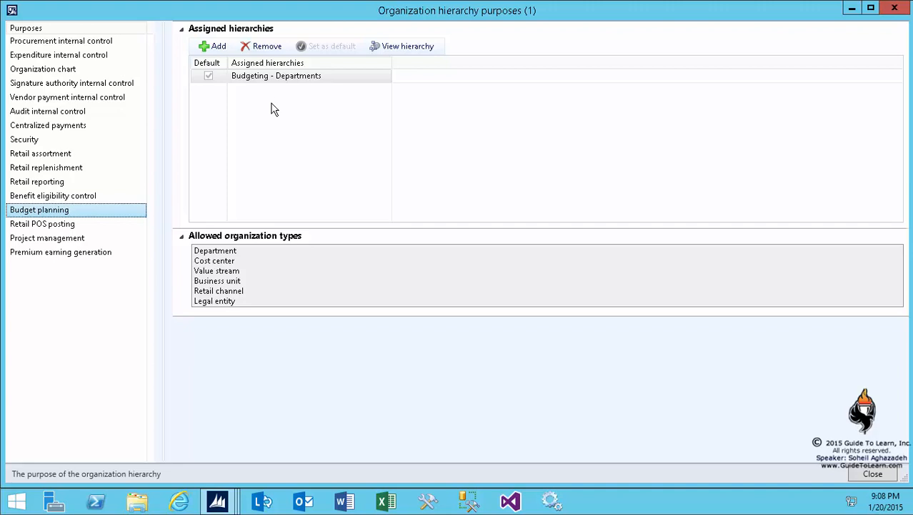
{"action": "mouse_move", "coordinate": [883, 476]}
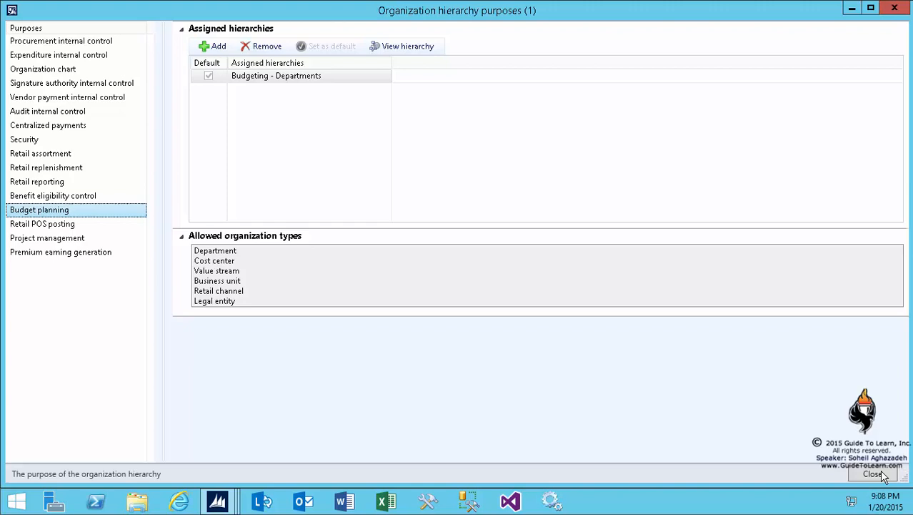
{"action": "left_click", "coordinate": [407, 46]}
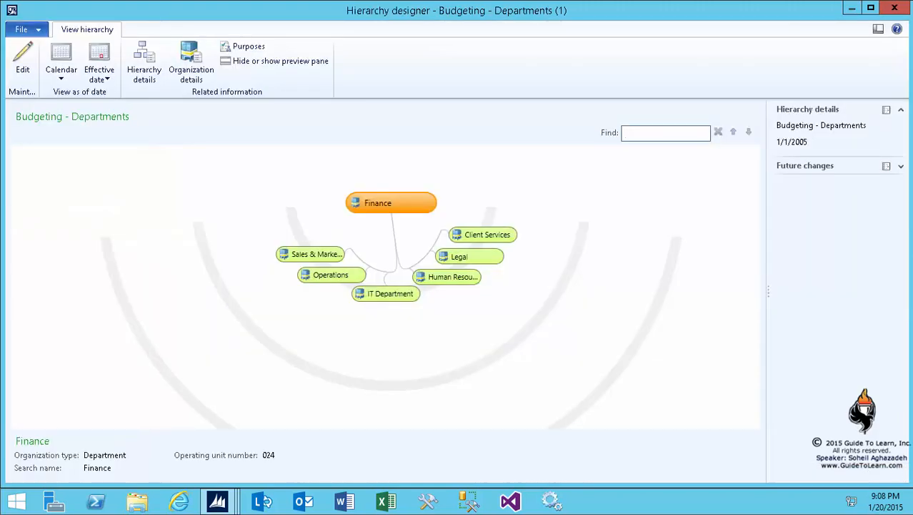
Step: Close the designer and confirm Budget planning's default hierarchy is Budgeting - Departments
{"action": "left_click", "coordinate": [664, 132]}
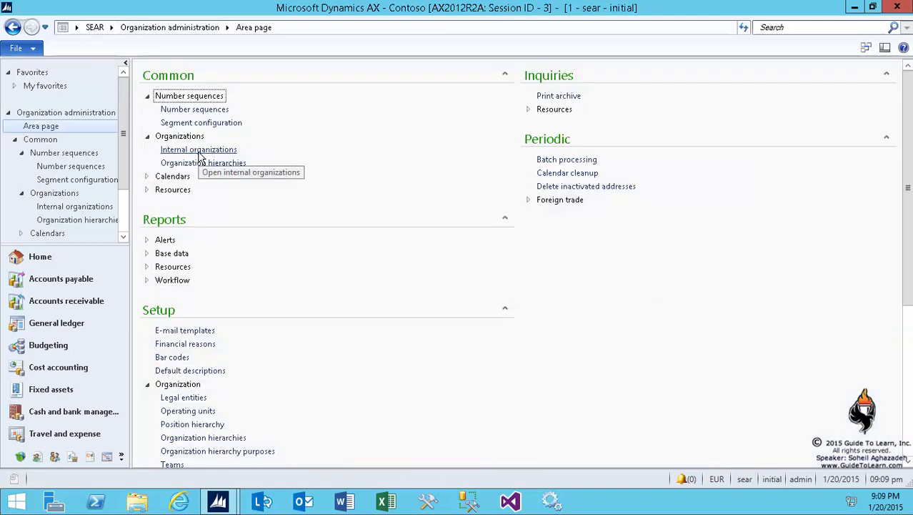
{"action": "mouse_move", "coordinate": [102, 256]}
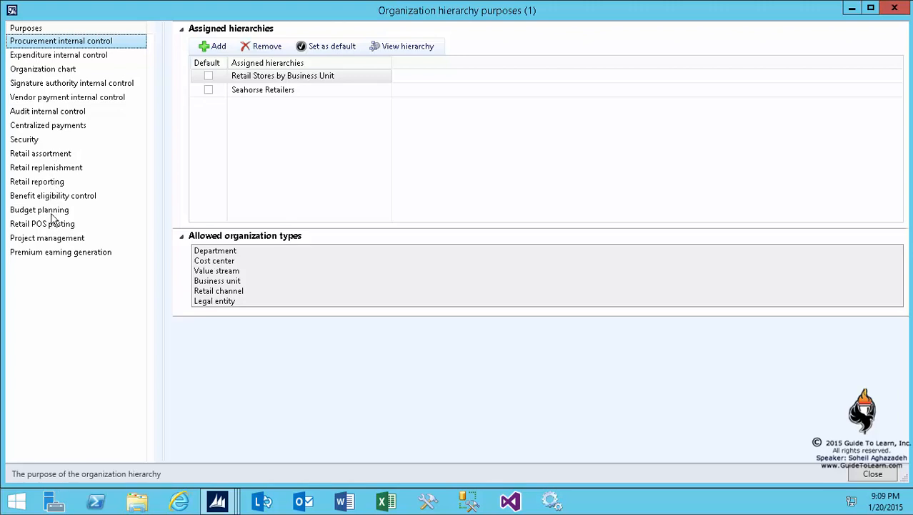
{"action": "left_click", "coordinate": [39, 209]}
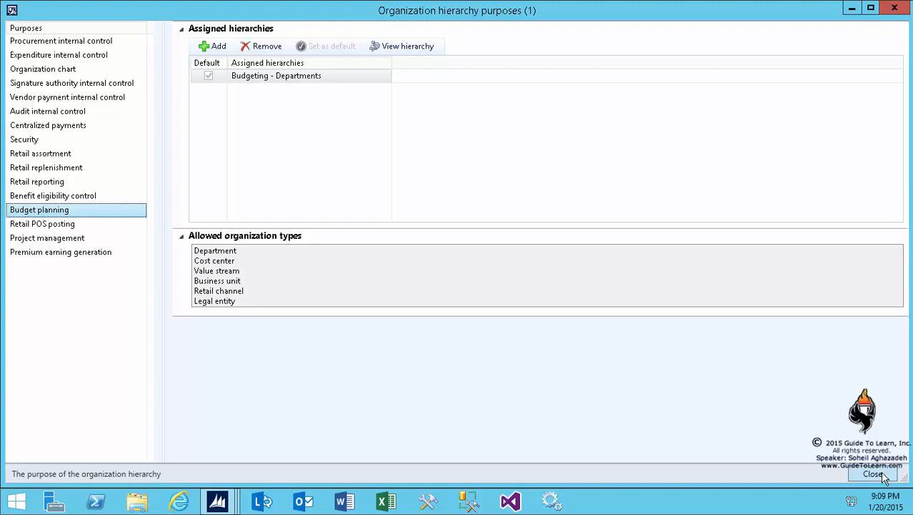
Step: Close hierarchy purposes and open Budget planning configuration, with security set to worker positions
{"action": "left_click", "coordinate": [873, 474]}
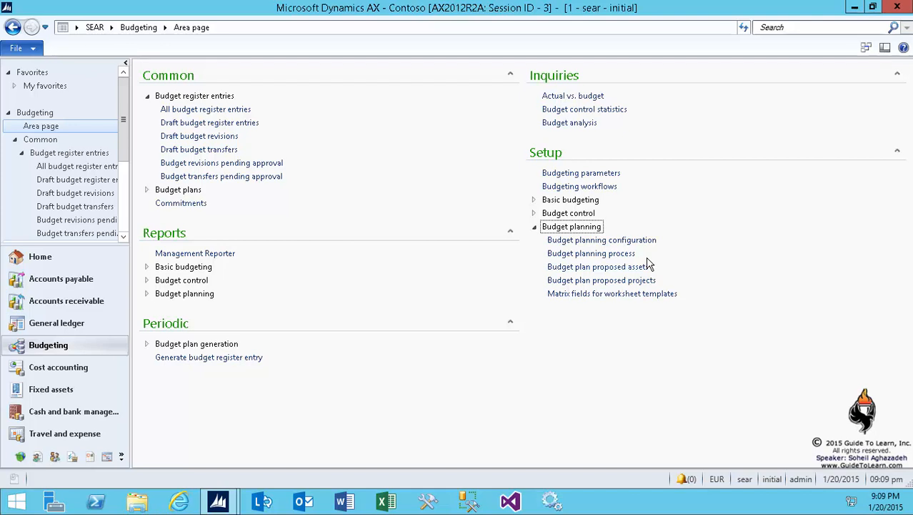
{"action": "left_click", "coordinate": [602, 239]}
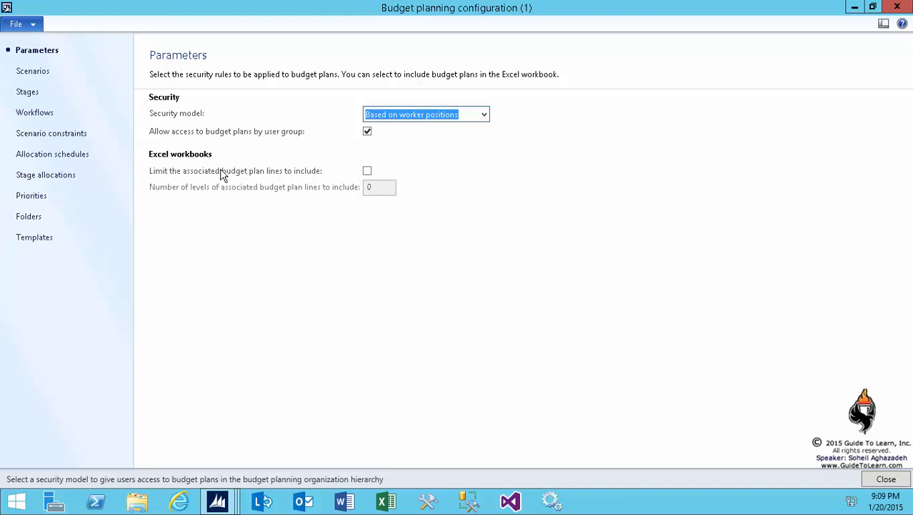
Step: Show the Scenarios page listing Baseline, Budgeted and FTE count
{"action": "left_click", "coordinate": [33, 71]}
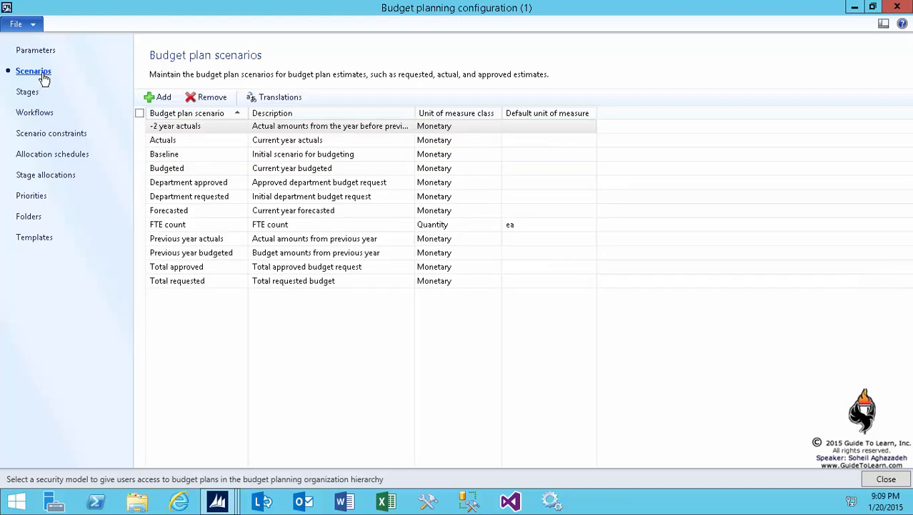